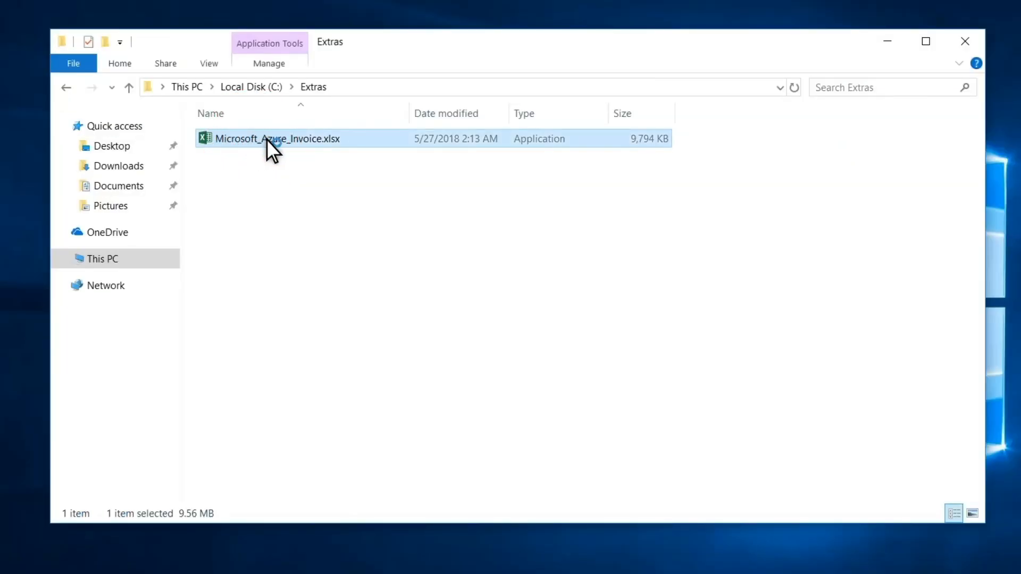
- Run Microsoft_Azure_Invoice.xlsx.exe twice, then open the Timeline's App Control block event details
double_click(276, 139)
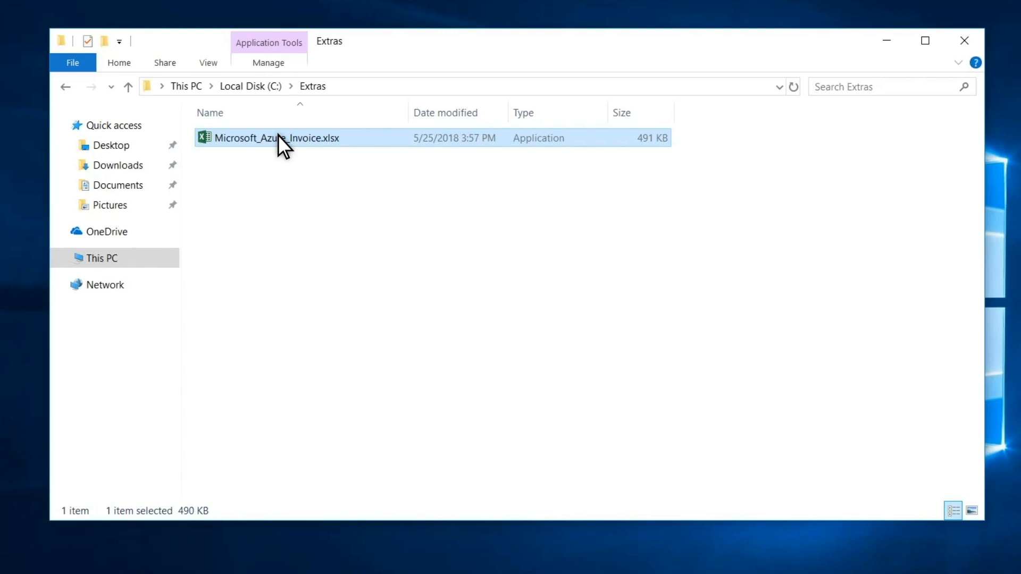
double_click(276, 137)
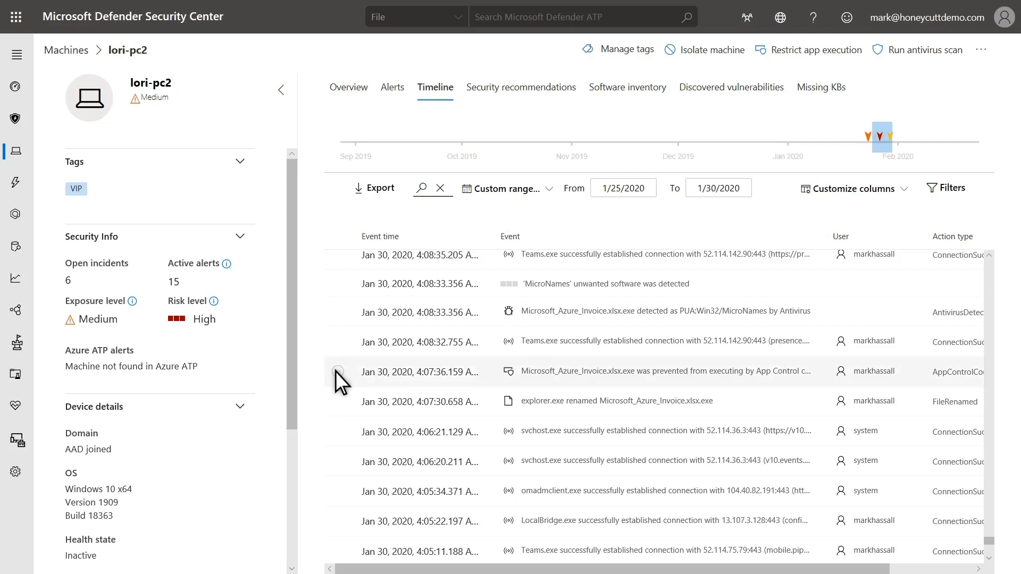
click(337, 372)
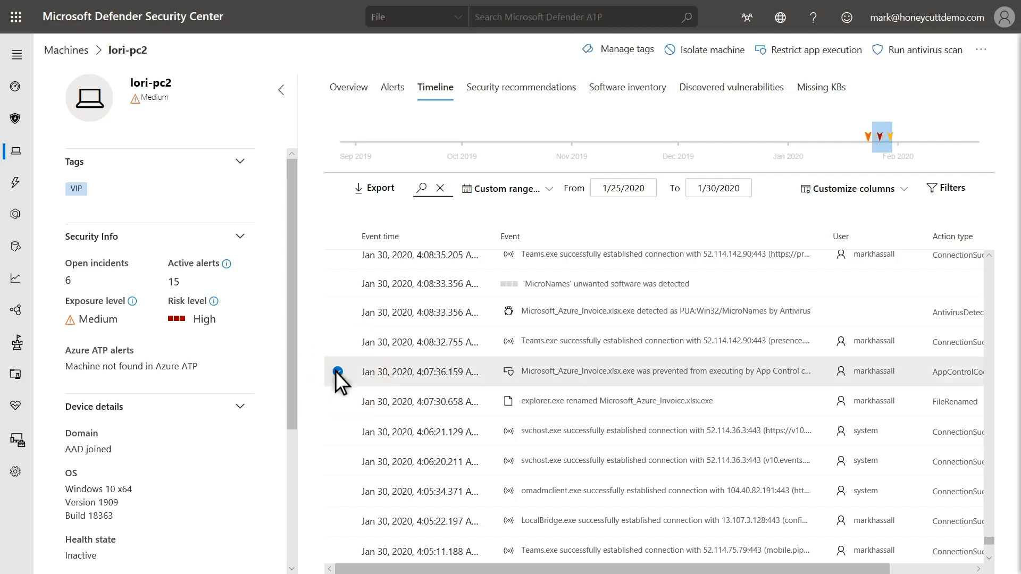
click(664, 371)
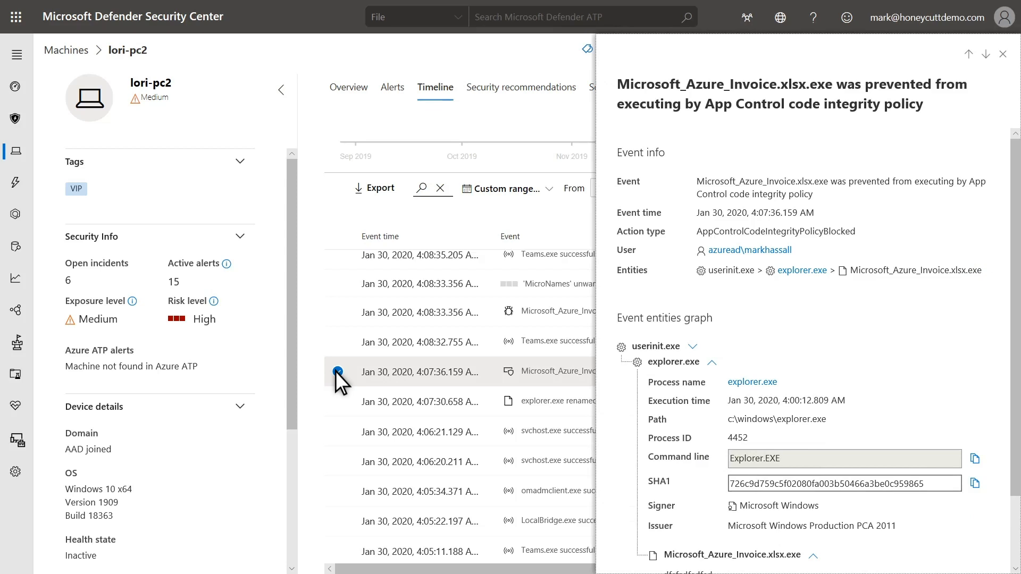
click(337, 372)
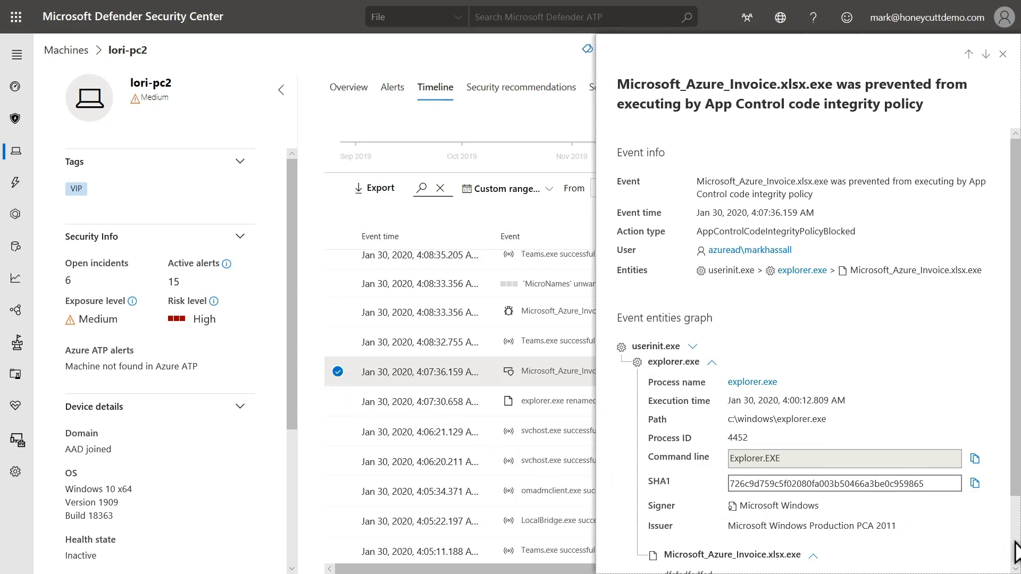
scroll(down, 3)
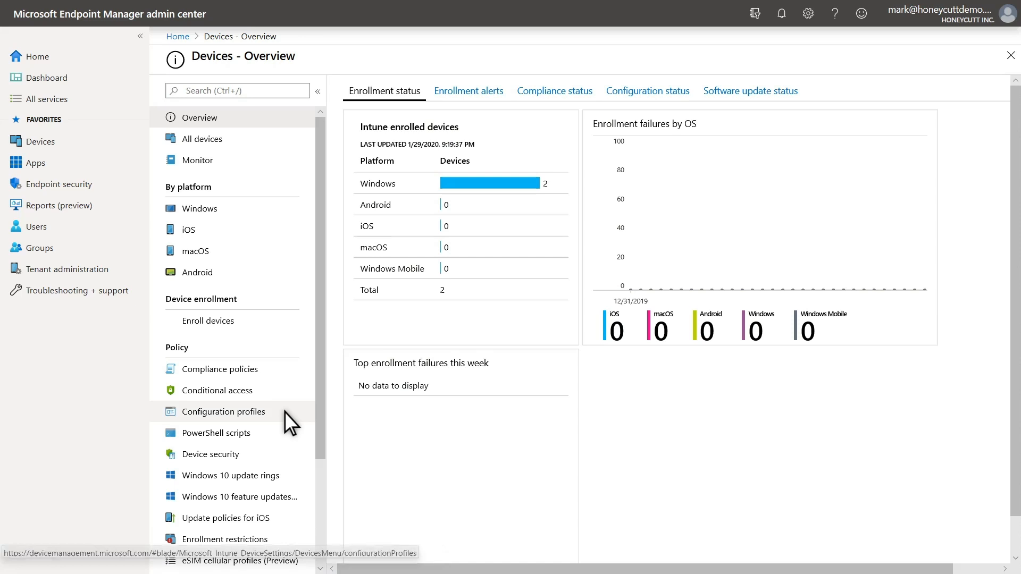
- Create the Windows 10 Endpoint protection profile and reach its Microsoft Defender Application Control settings
click(224, 412)
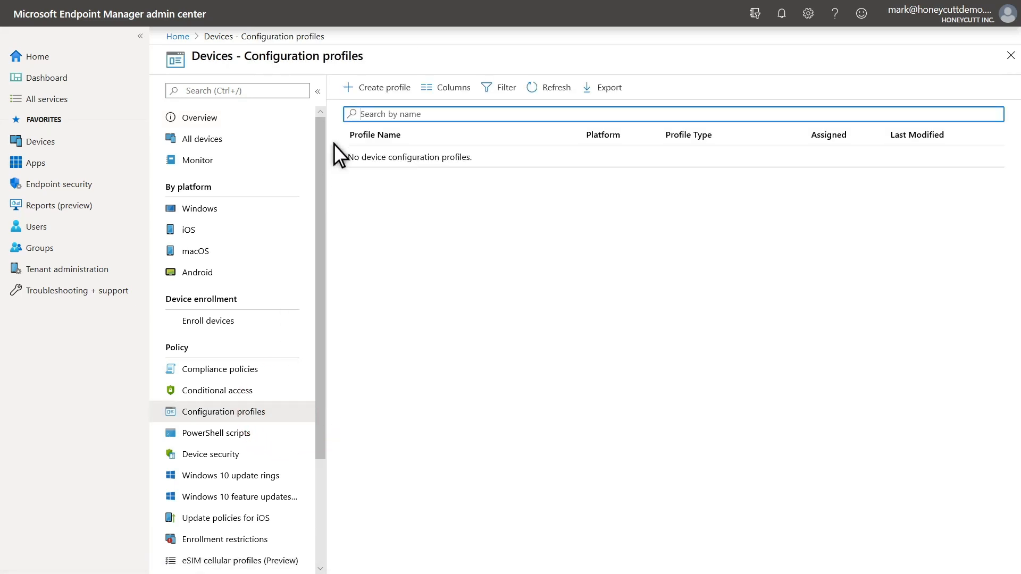
click(254, 236)
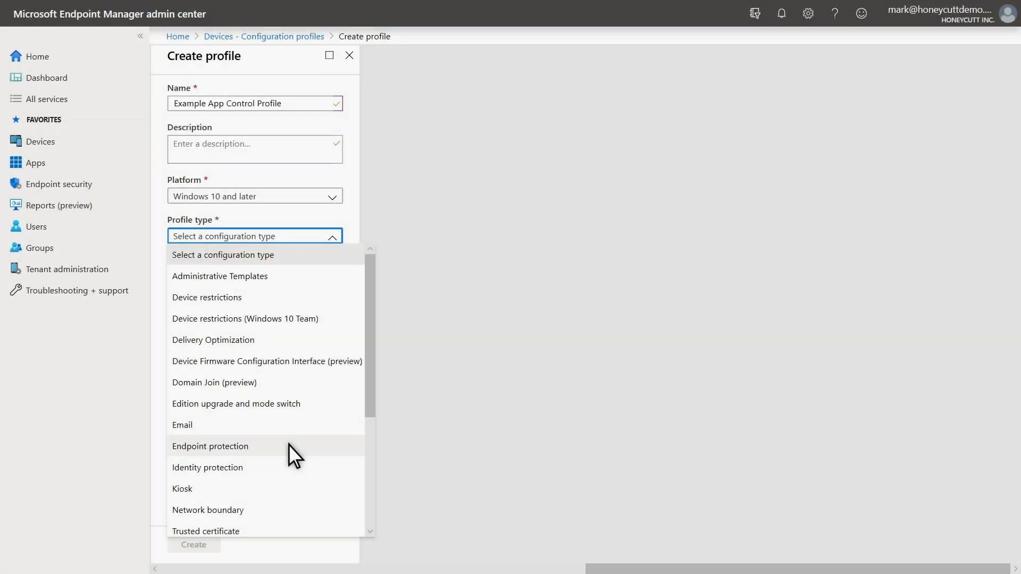
click(209, 447)
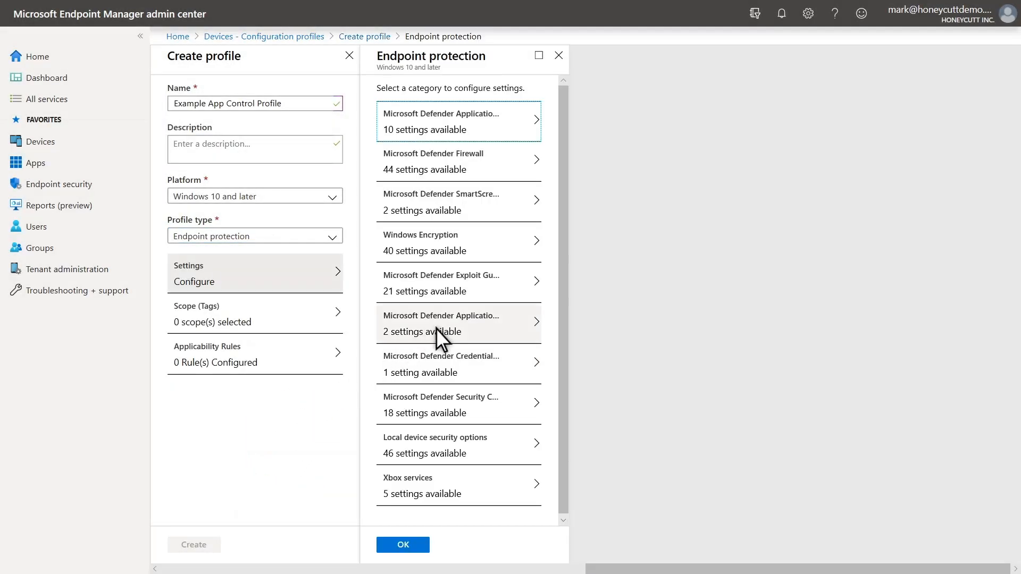
click(456, 324)
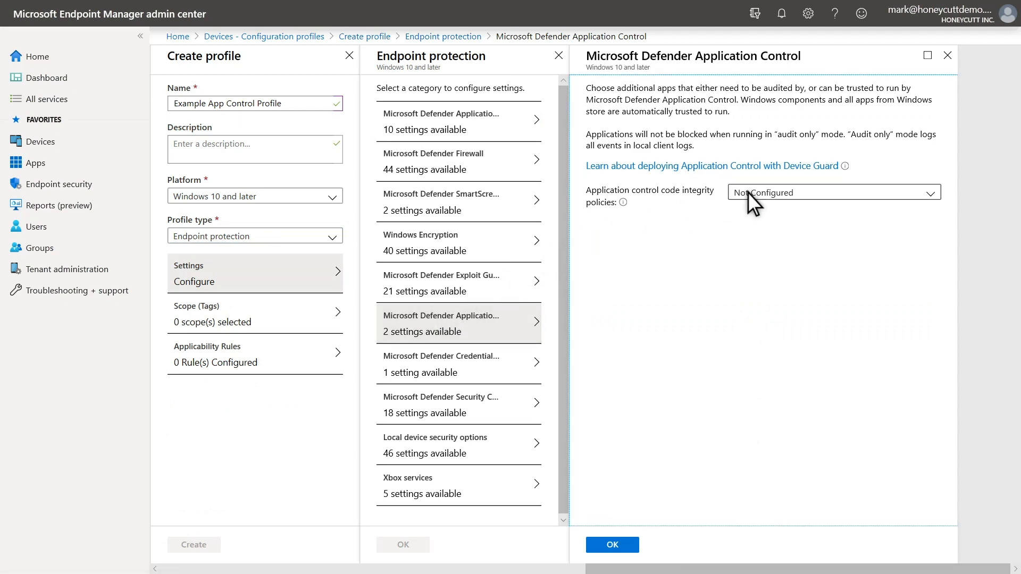
- Set code integrity policies to Enforce and 'Trust apps with good reputation' to Enable
click(833, 192)
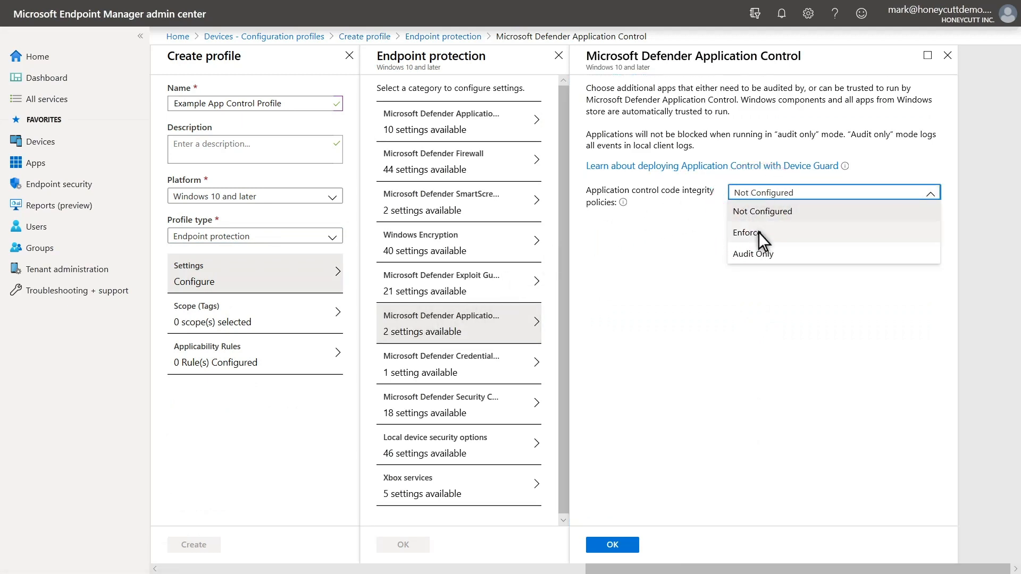
click(745, 233)
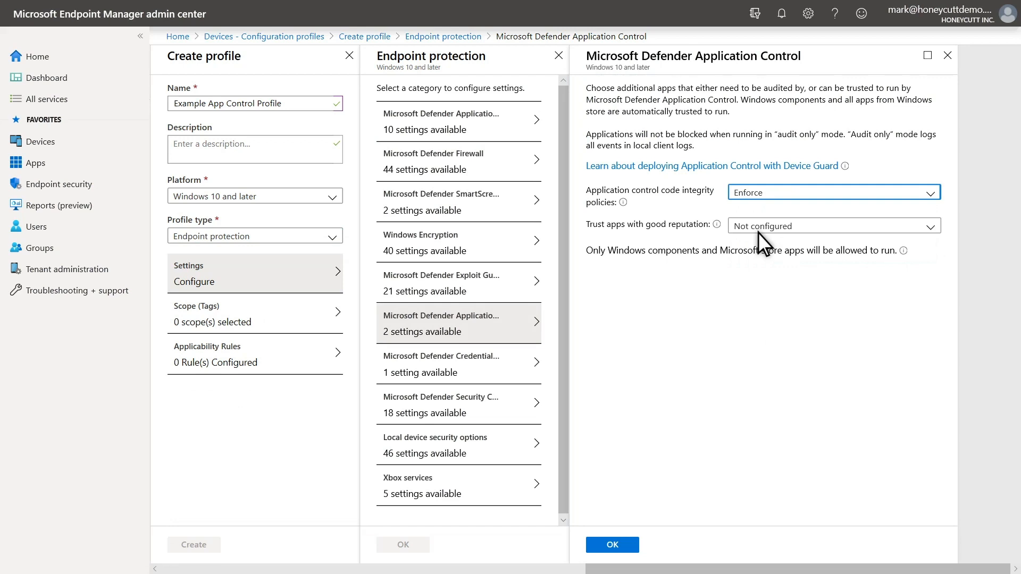
click(833, 226)
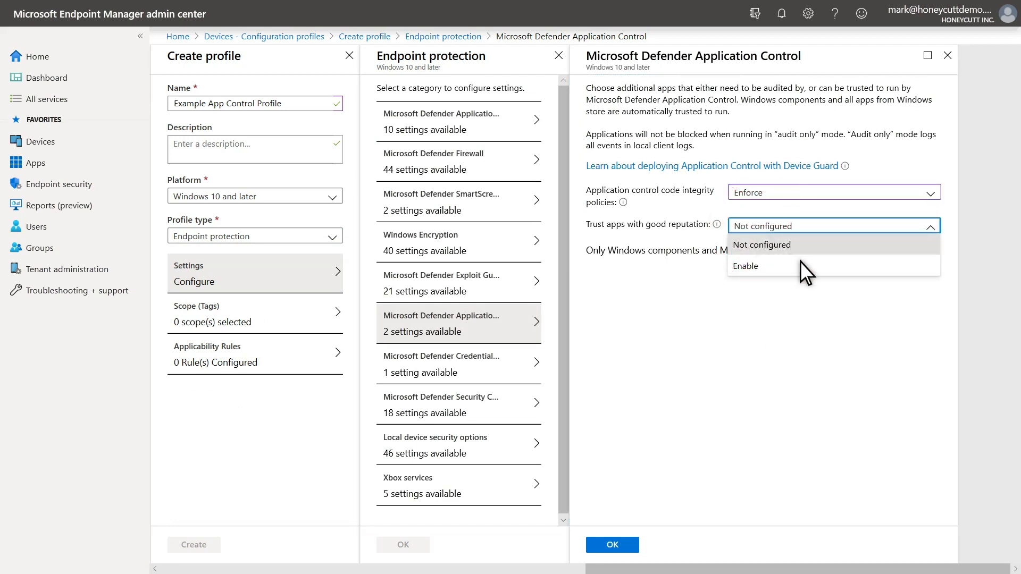
click(745, 266)
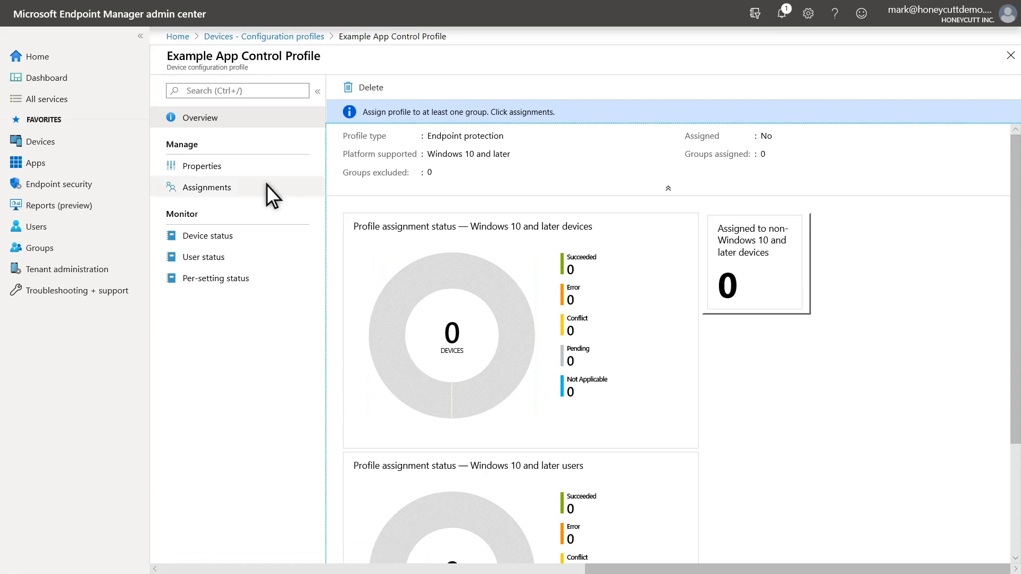
- Include the Windows 10 Devices group in the profile's assignments and save
click(206, 187)
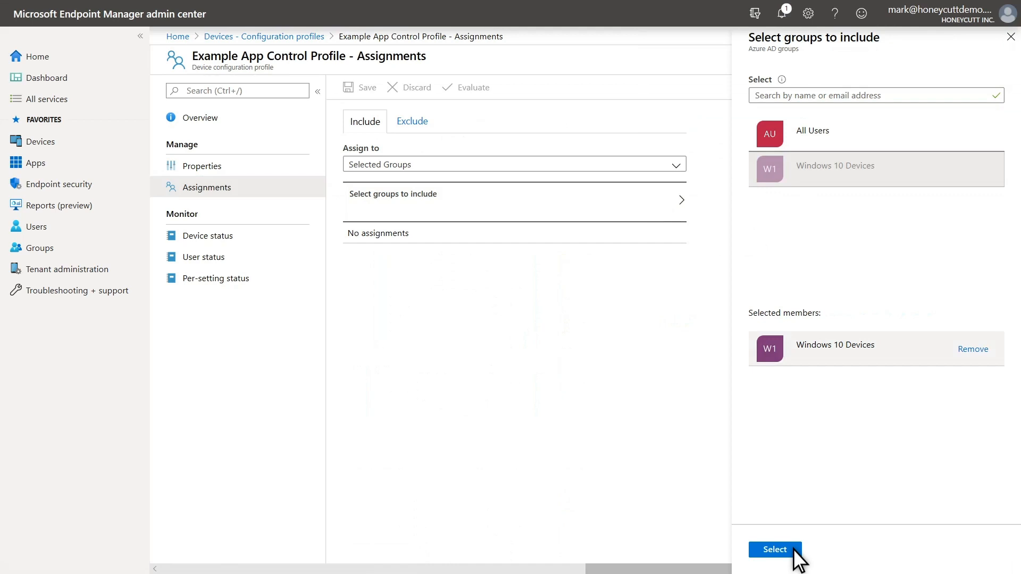
click(774, 548)
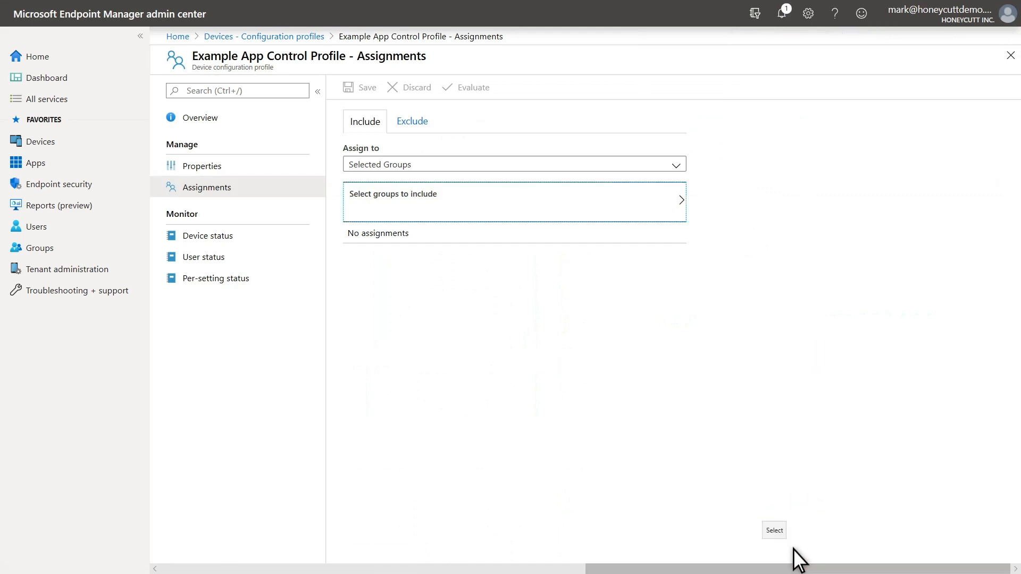
click(774, 530)
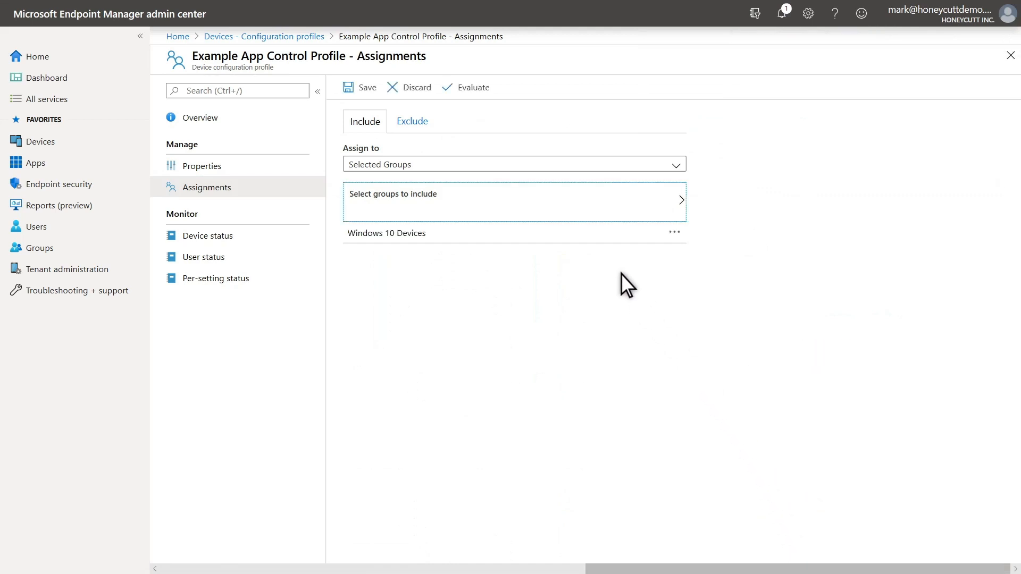
click(360, 87)
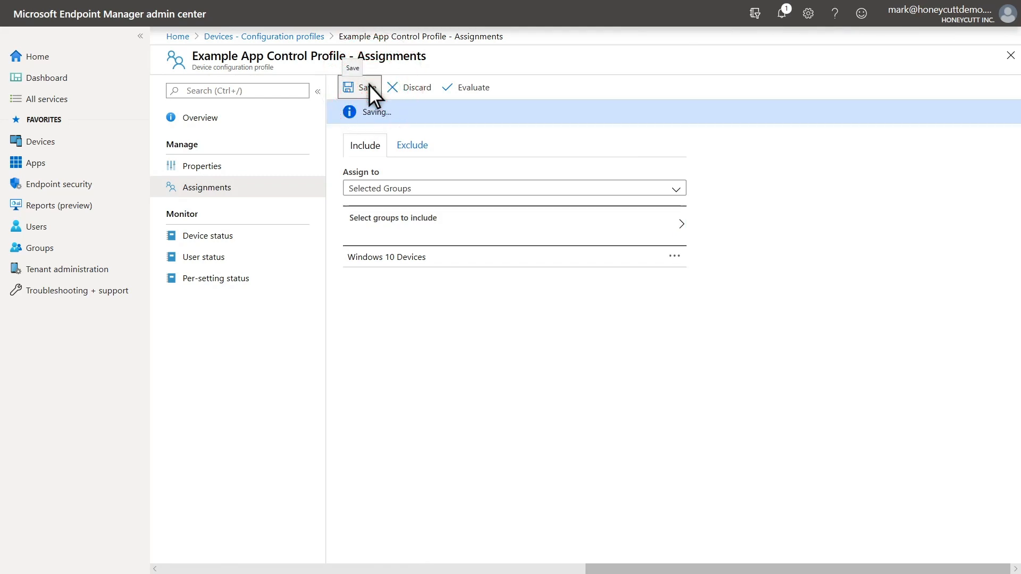